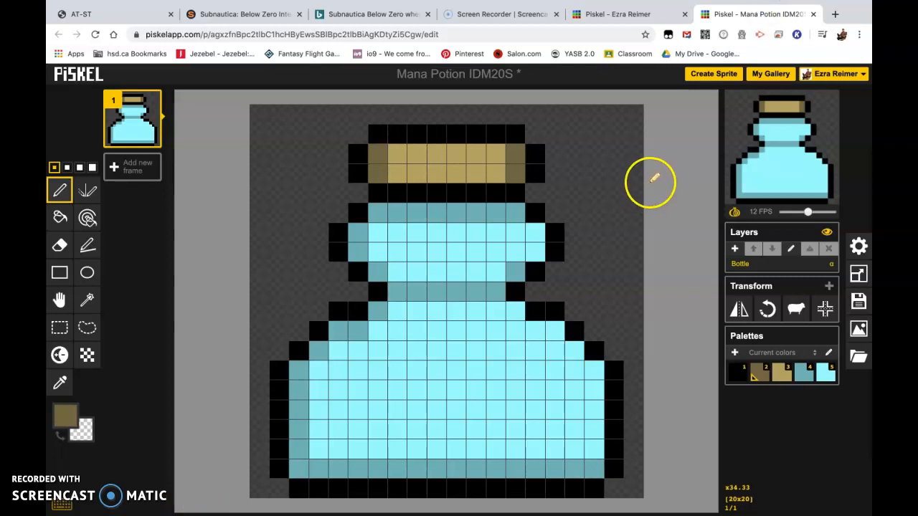
pyautogui.moveTo(624, 179)
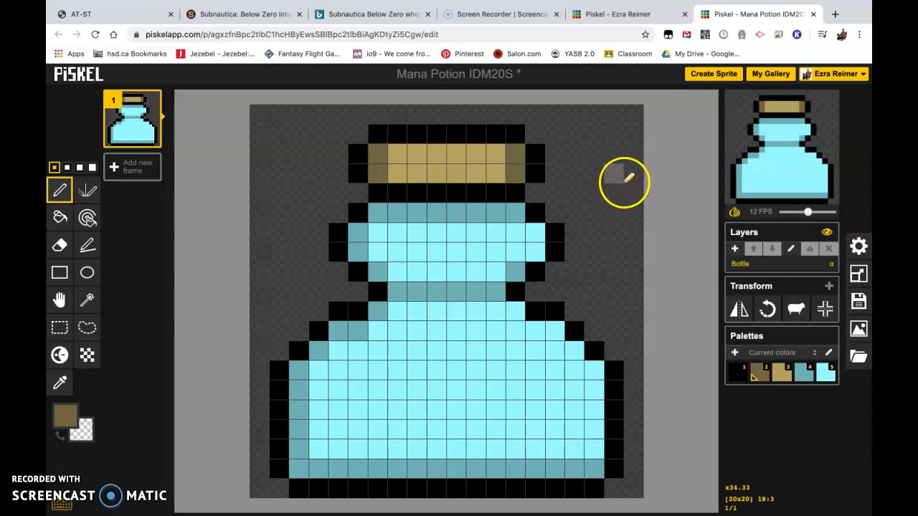
pyautogui.moveTo(613, 192)
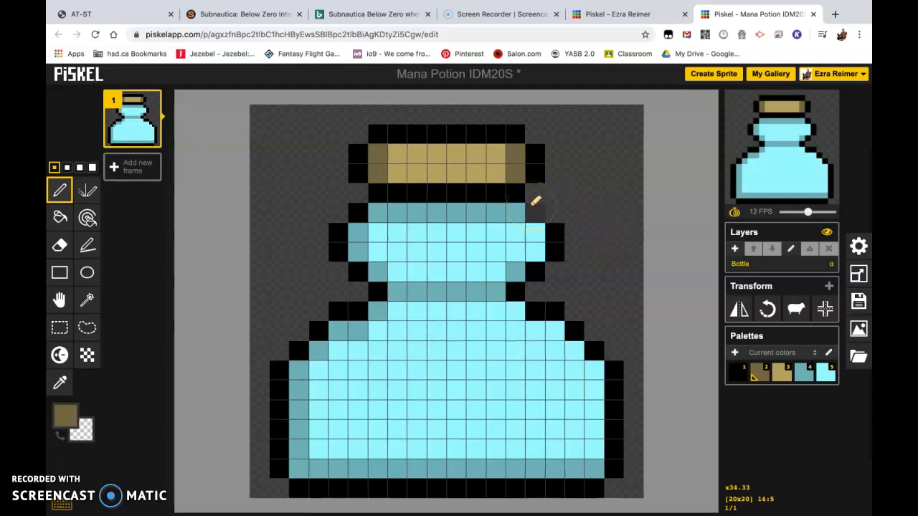
pyautogui.moveTo(581, 216)
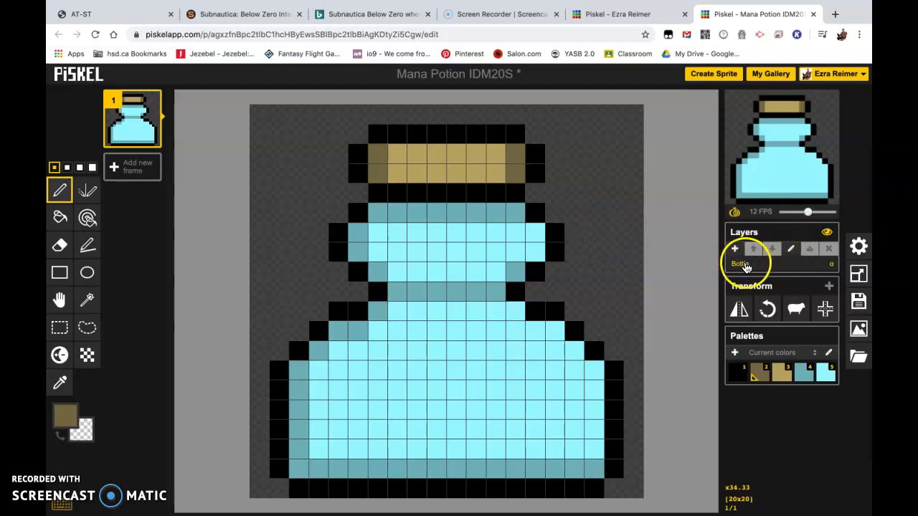
pyautogui.moveTo(734, 250)
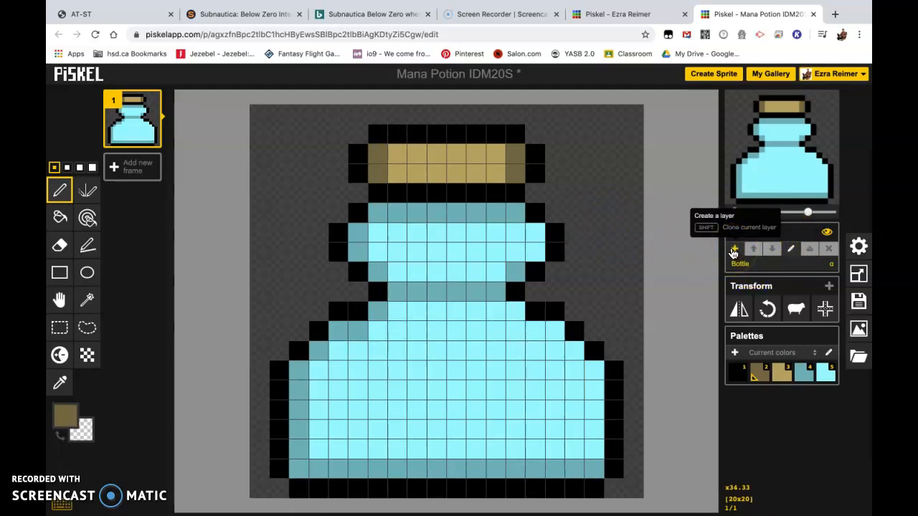
# Create a new empty layer above the Bottle layer in the Mana Potion sprite
pyautogui.click(734, 250)
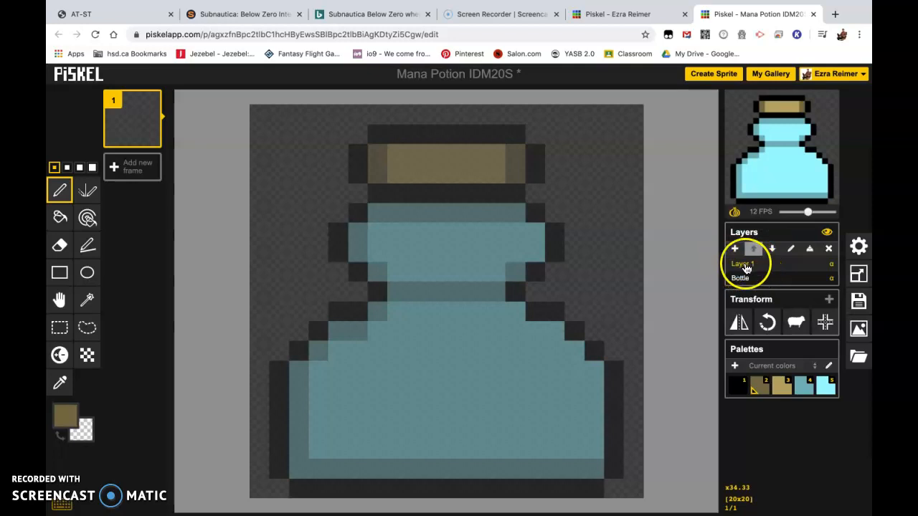
pyautogui.click(753, 264)
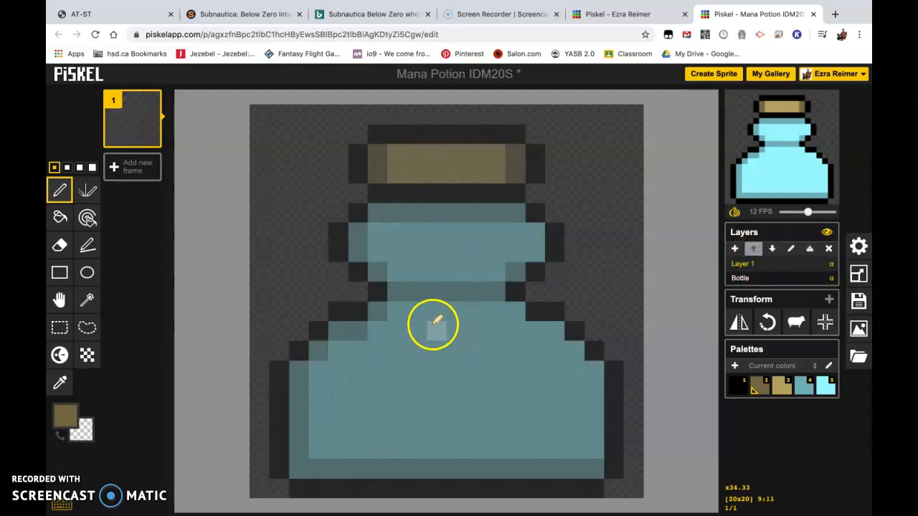
# Rename Layer 1 to 'Mana Potion'
pyautogui.doubleClick(742, 264)
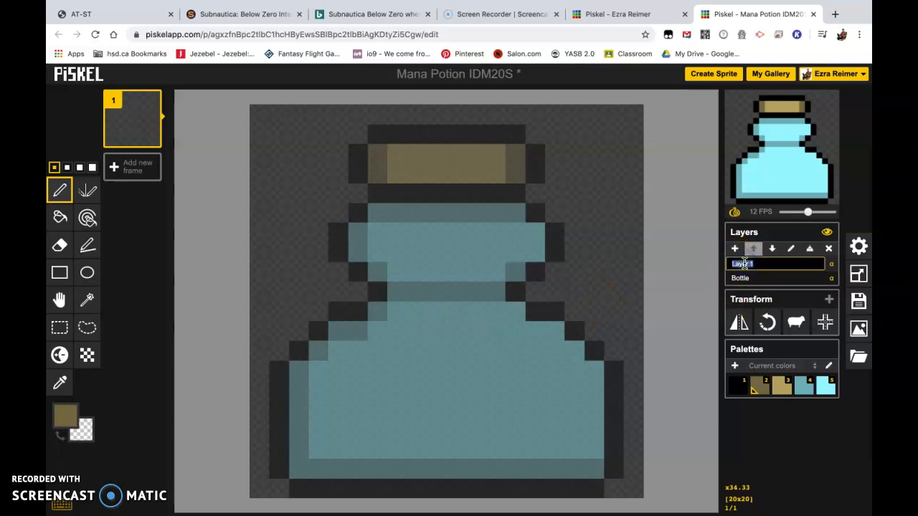
pyautogui.write('M')
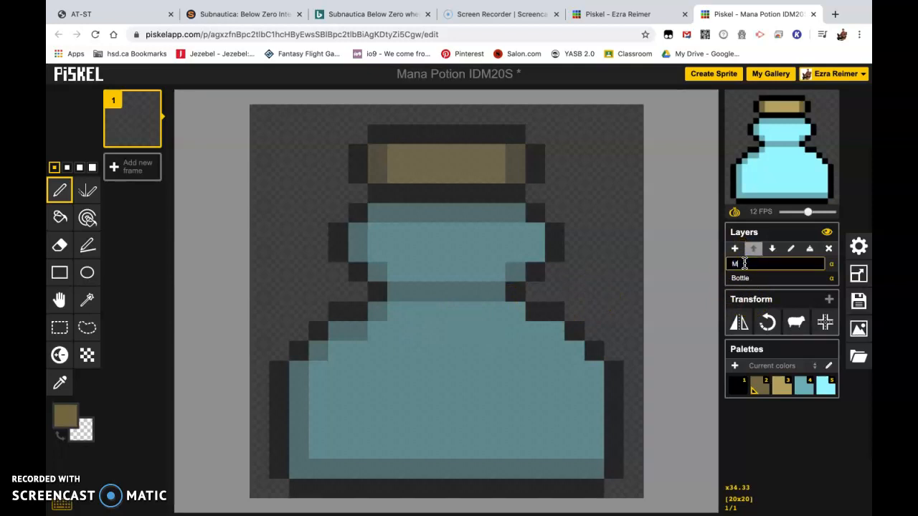
pyautogui.write('a')
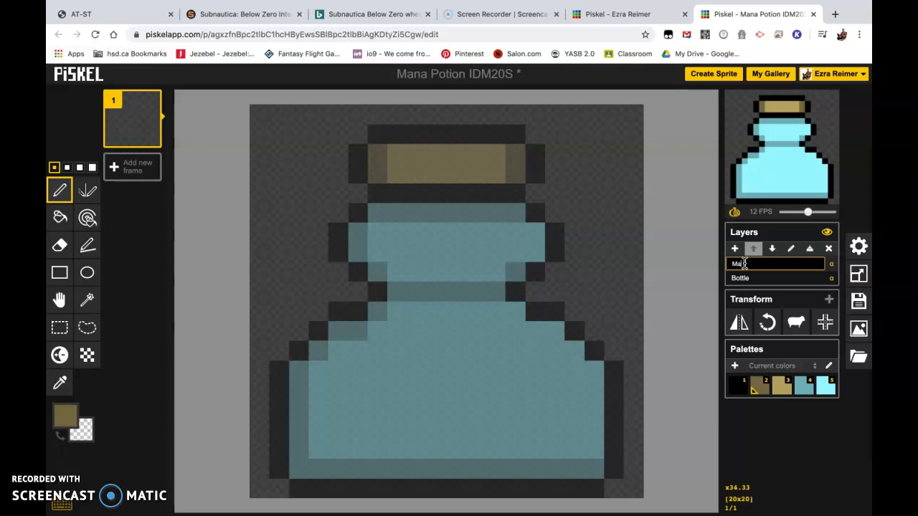
pyautogui.write('Mana Potion')
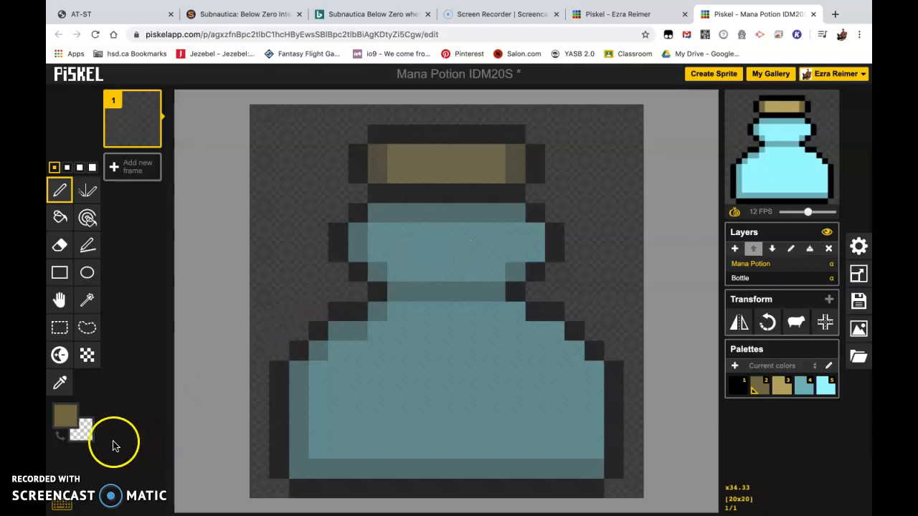
pyautogui.moveTo(132, 453)
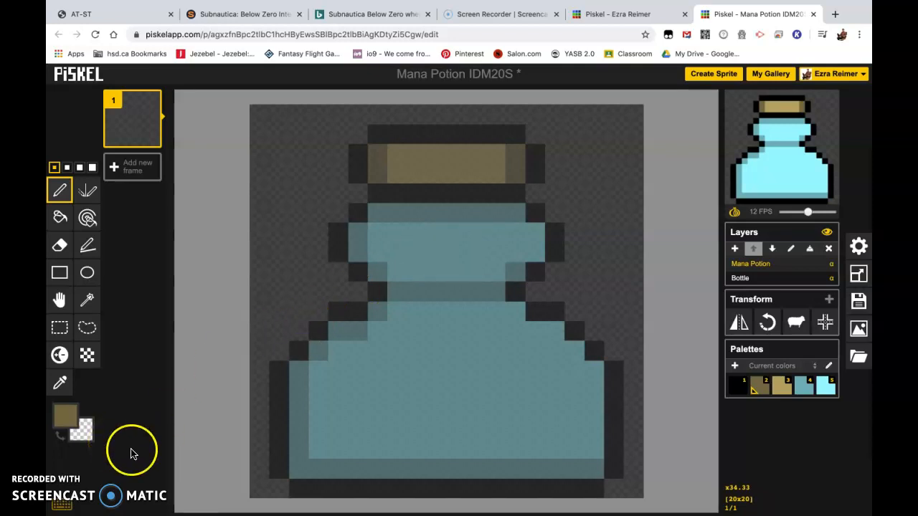
pyautogui.moveTo(65, 419)
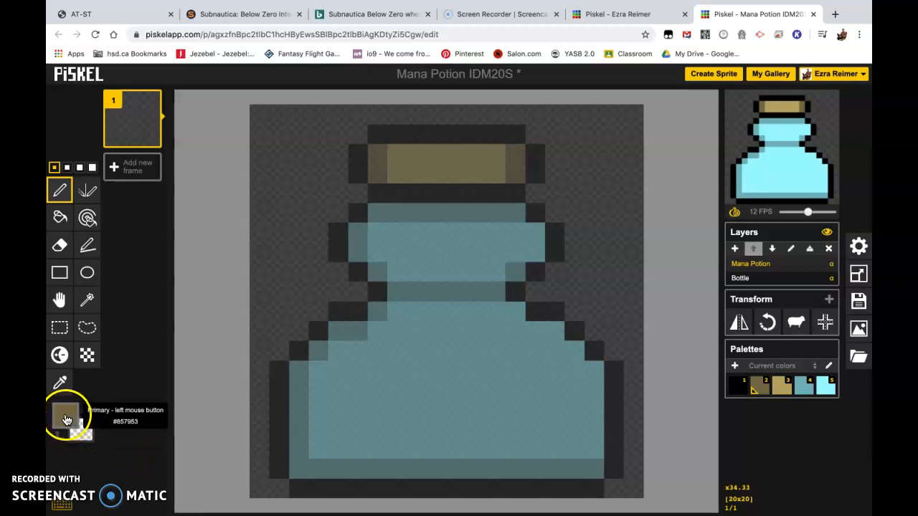
# Change the primary colour from tan to a bright blue in the colour picker
pyautogui.click(64, 416)
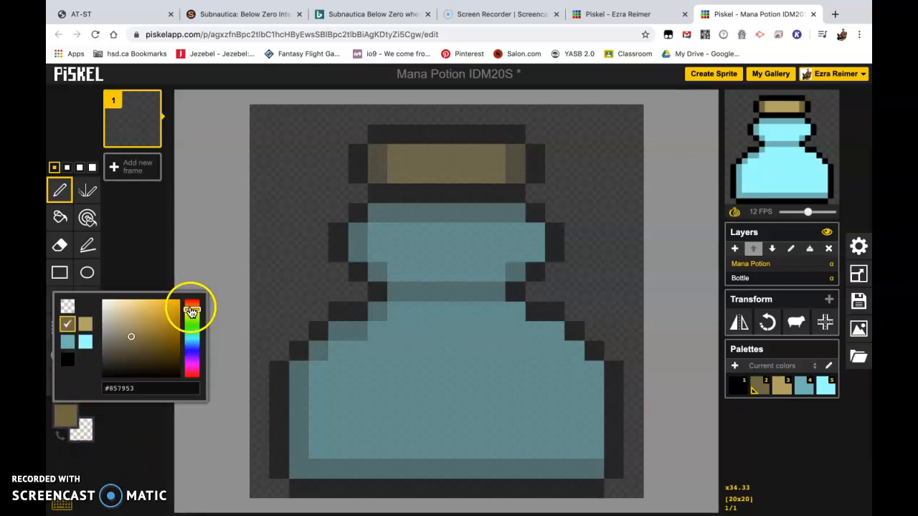
pyautogui.moveTo(192, 313); pyautogui.dragTo(194, 351)
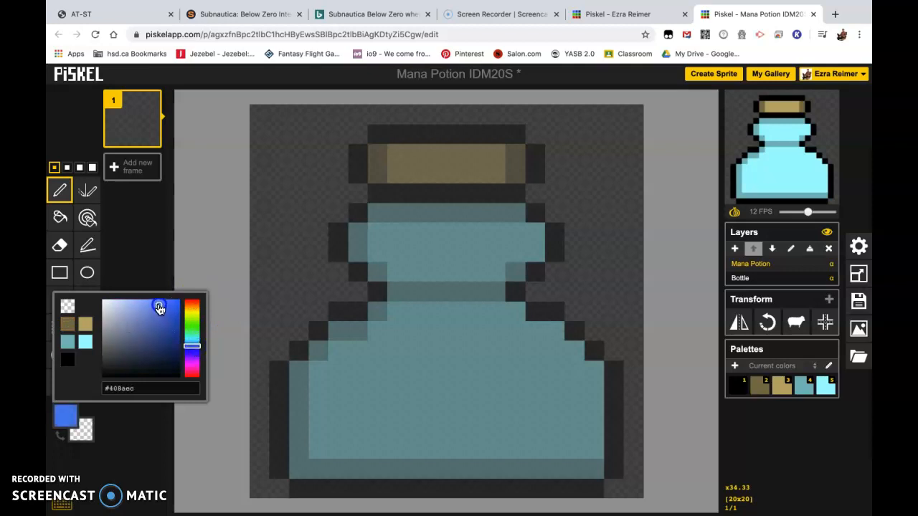
pyautogui.click(155, 296)
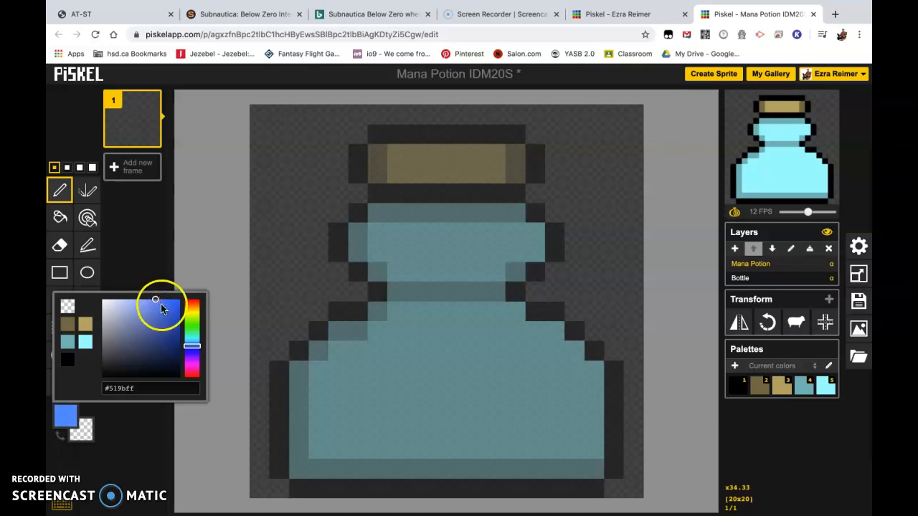
pyautogui.moveTo(143, 419)
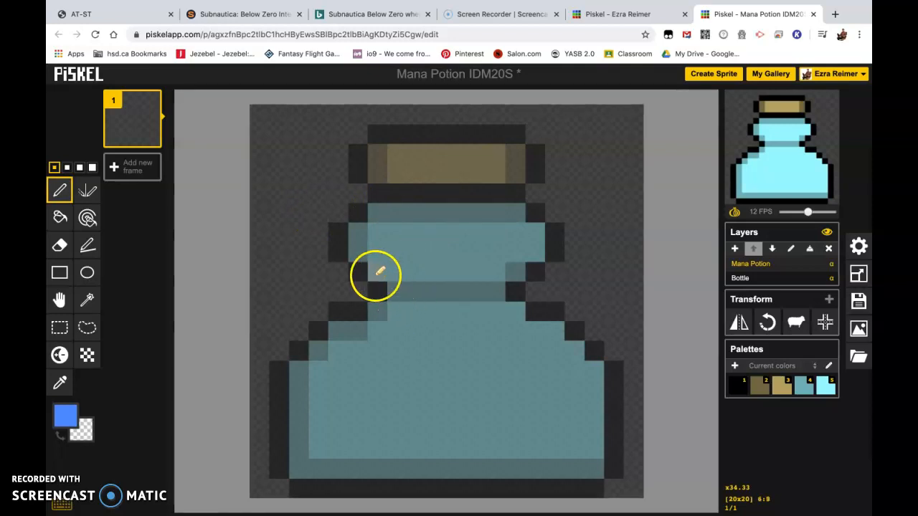
pyautogui.moveTo(370, 275); pyautogui.dragTo(519, 275)
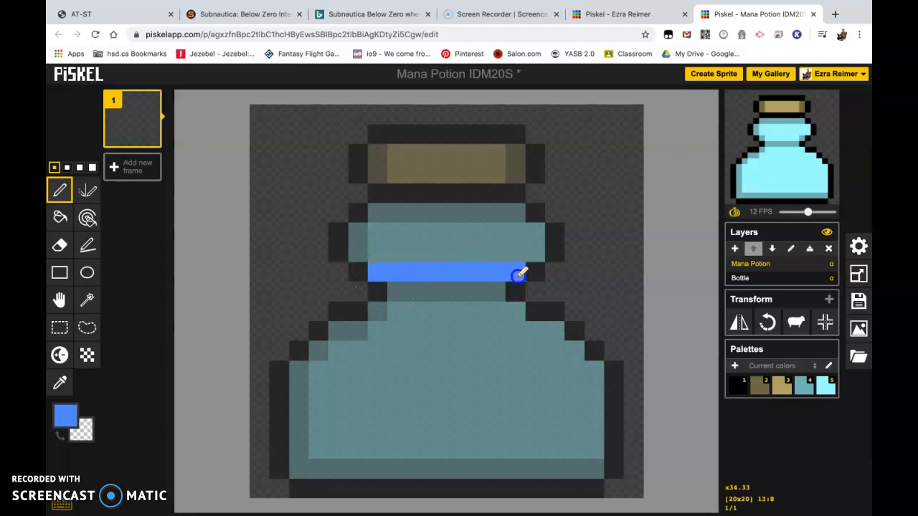
pyautogui.moveTo(522, 275); pyautogui.dragTo(398, 309)
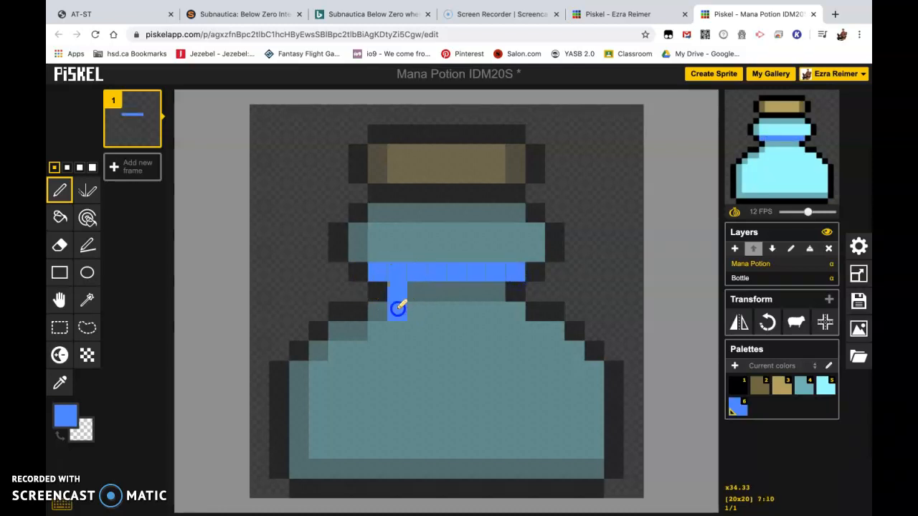
pyautogui.moveTo(399, 308); pyautogui.dragTo(336, 346)
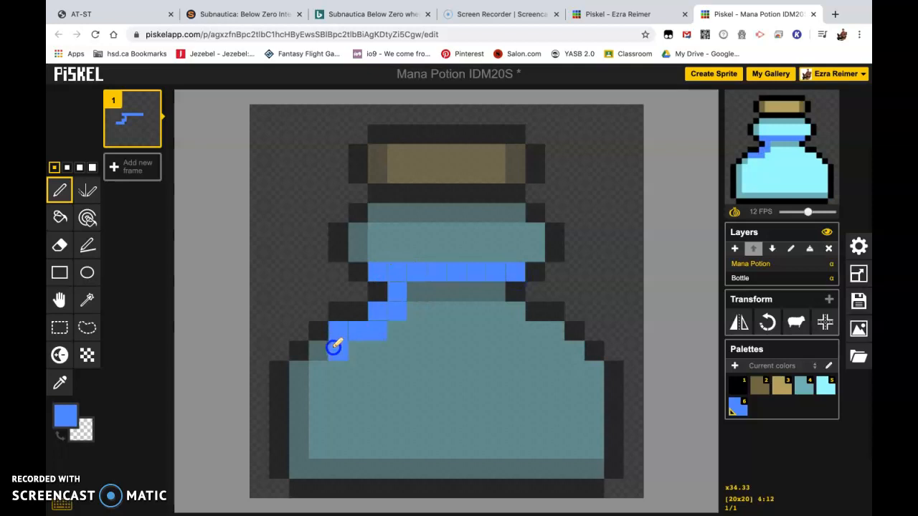
pyautogui.moveTo(336, 346); pyautogui.dragTo(301, 462)
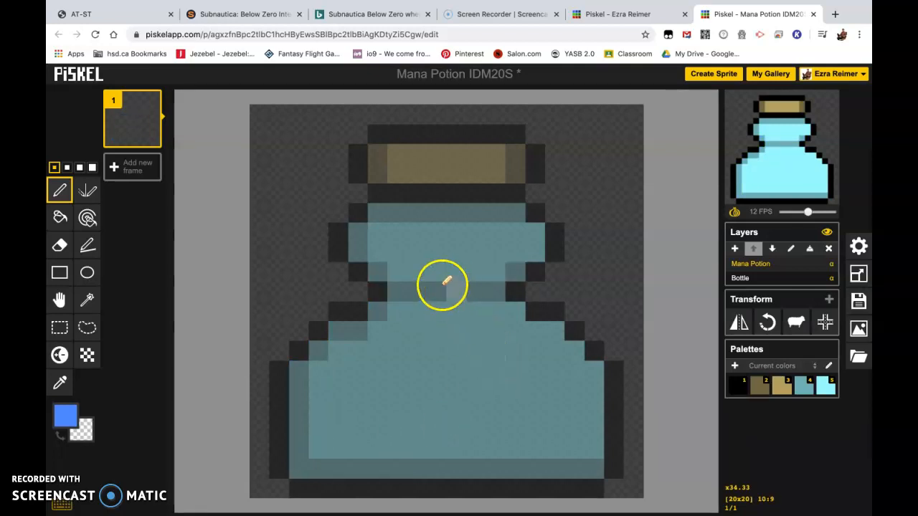
# Draw the blue liquid surface line across the bottle at its shoulder
pyautogui.click(399, 271)
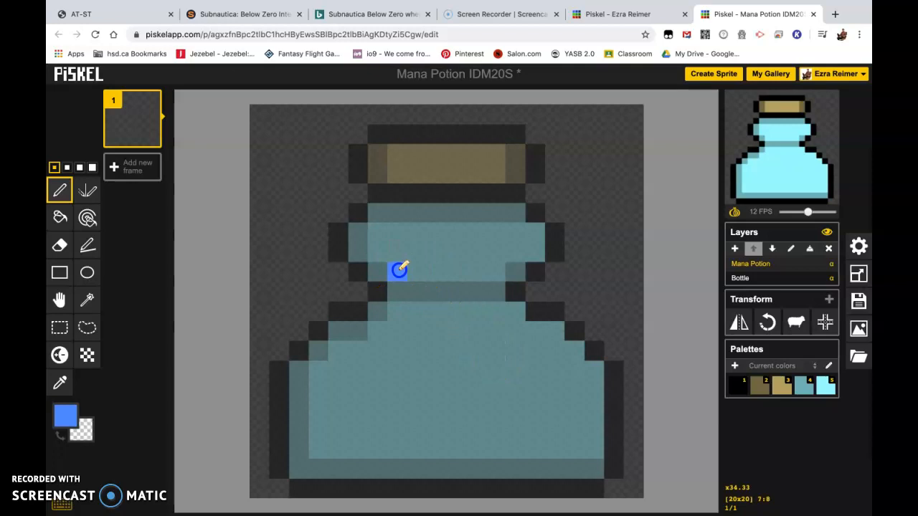
pyautogui.moveTo(399, 269); pyautogui.dragTo(496, 275)
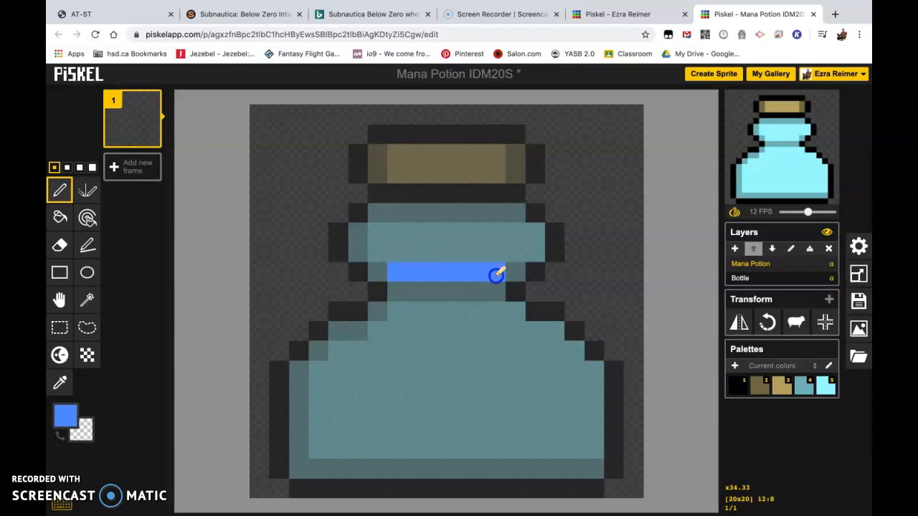
pyautogui.moveTo(502, 273); pyautogui.dragTo(387, 273)
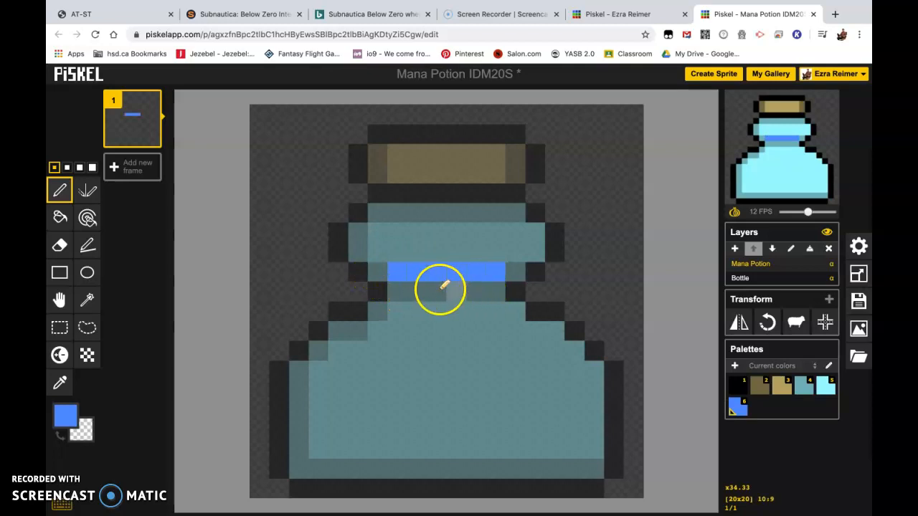
pyautogui.click(371, 279)
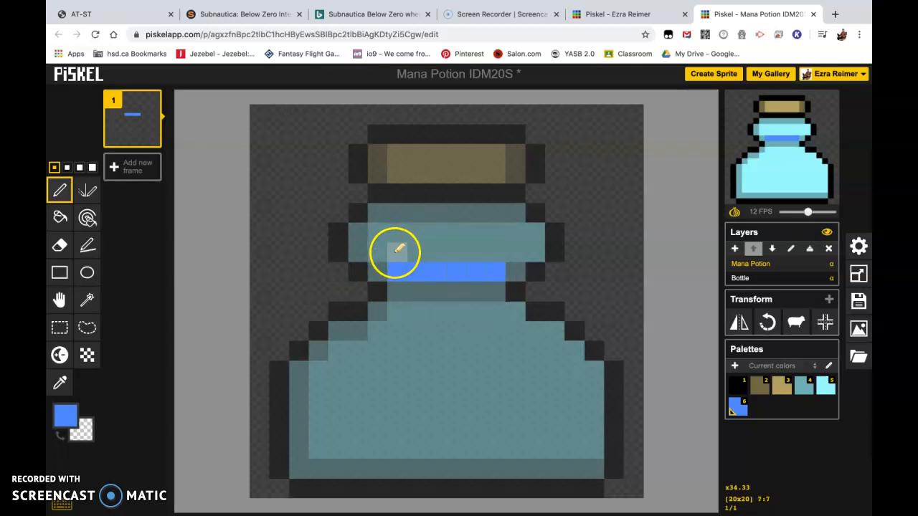
pyautogui.moveTo(393, 264)
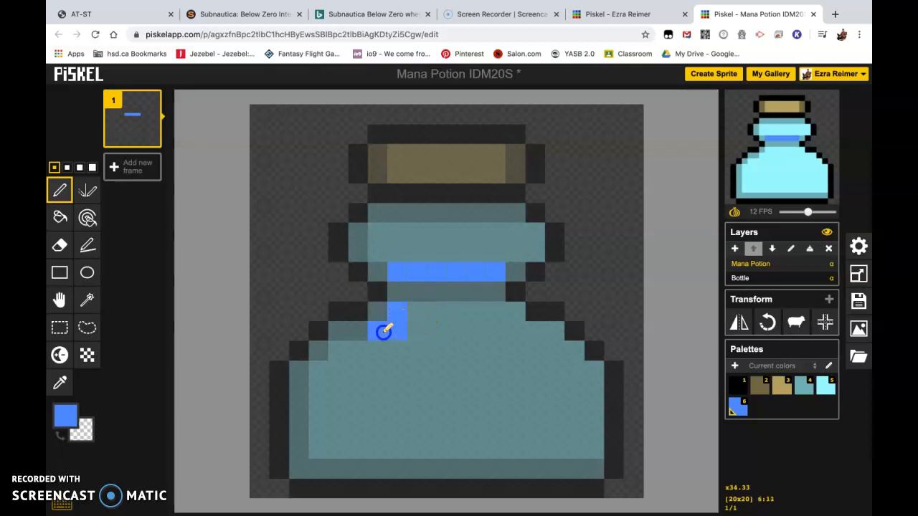
# Trace the blue outline down the left side, along the bottom and up the right side
pyautogui.moveTo(384, 331); pyautogui.dragTo(318, 396)
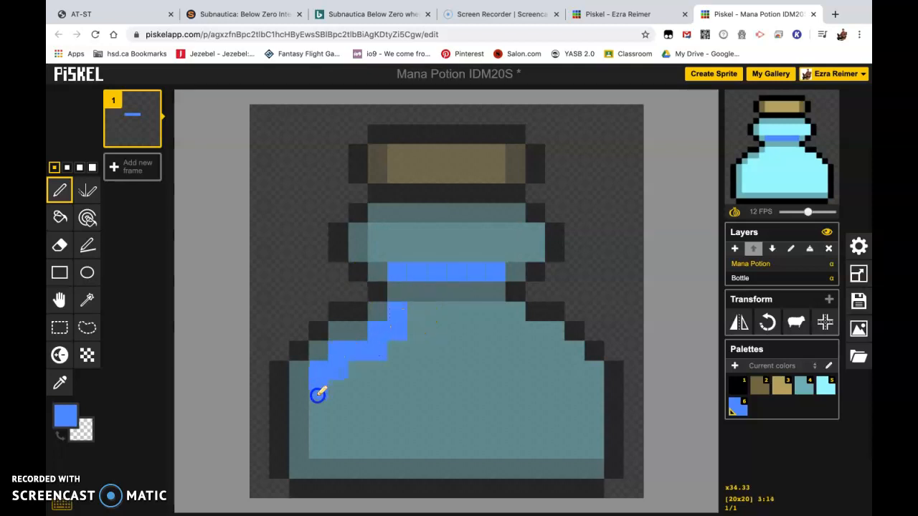
pyautogui.moveTo(318, 396); pyautogui.dragTo(532, 442)
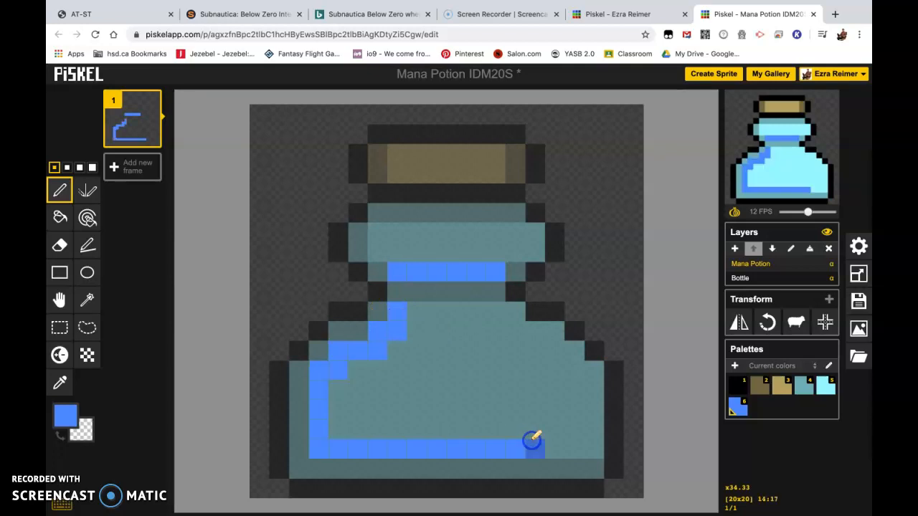
pyautogui.moveTo(530, 438); pyautogui.dragTo(593, 367)
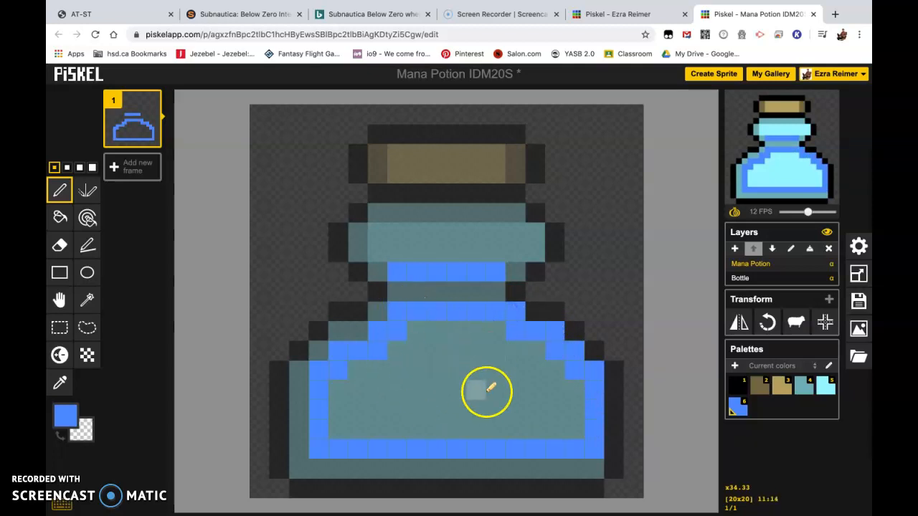
pyautogui.moveTo(441, 366)
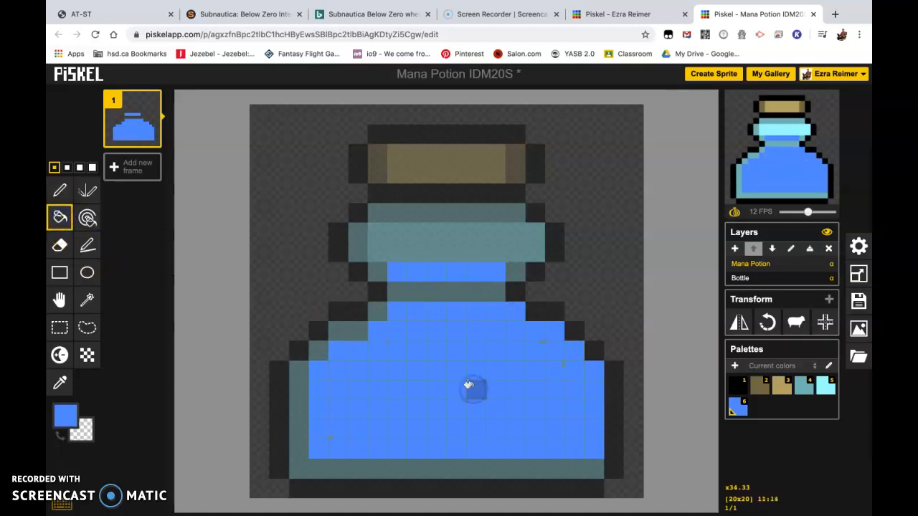
pyautogui.moveTo(304, 356)
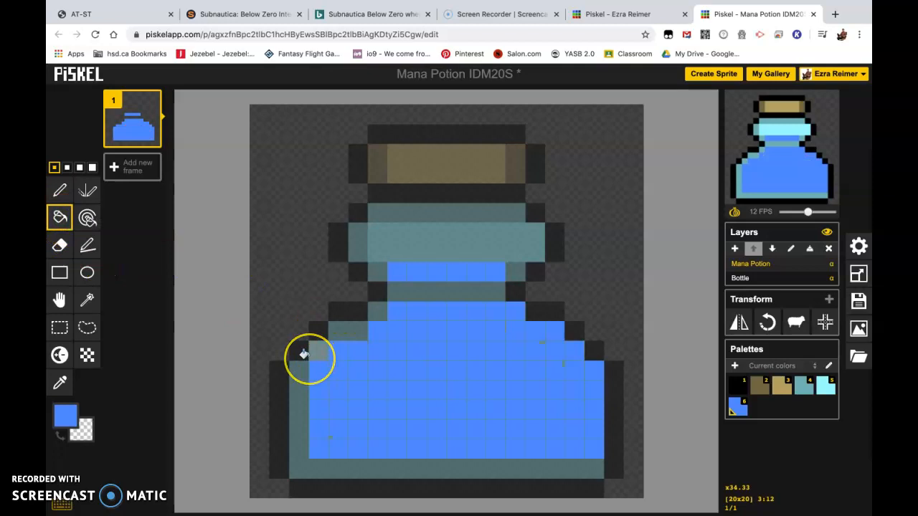
pyautogui.moveTo(155, 341)
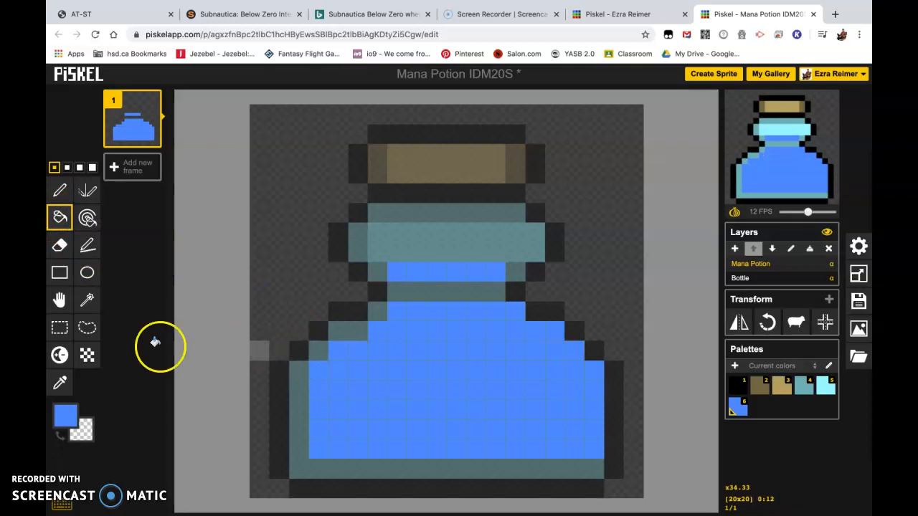
pyautogui.moveTo(65, 416)
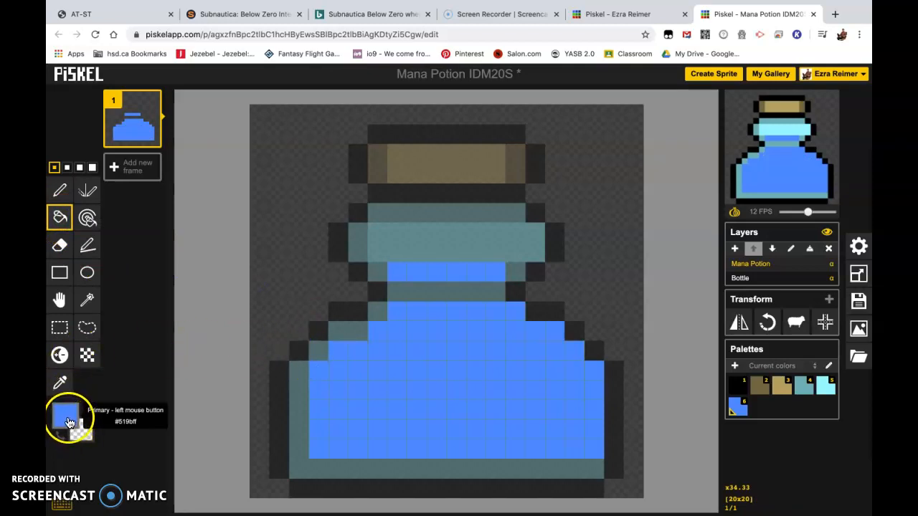
# Pick darker and lighter blues and shade the liquid's bottom edges and neck surface
pyautogui.click(66, 416)
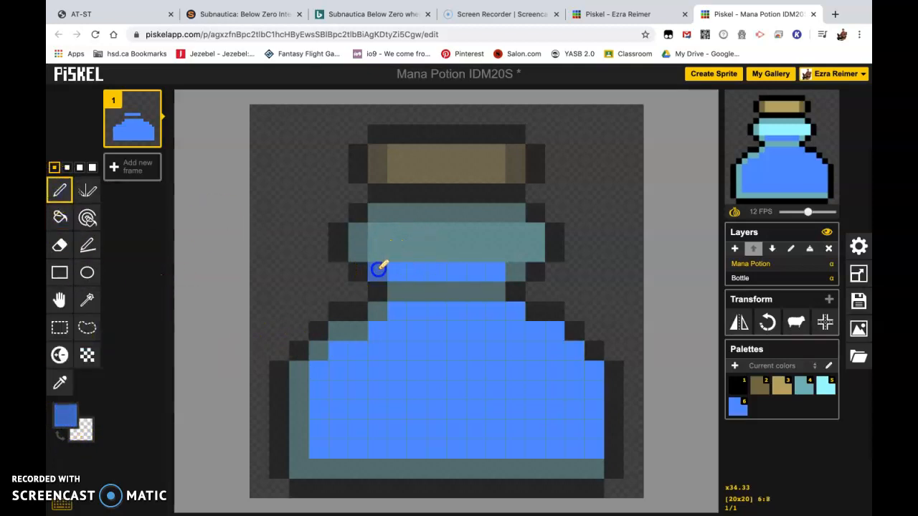
pyautogui.click(501, 296)
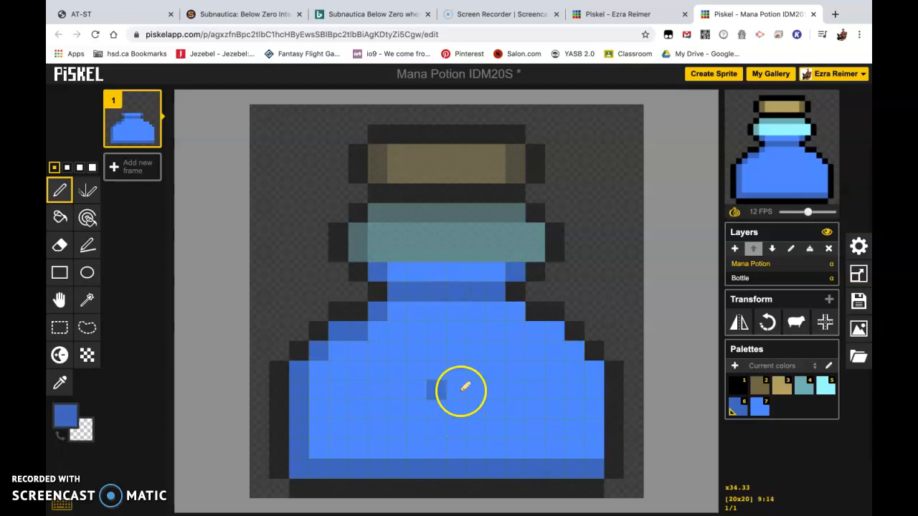
pyautogui.moveTo(373, 218)
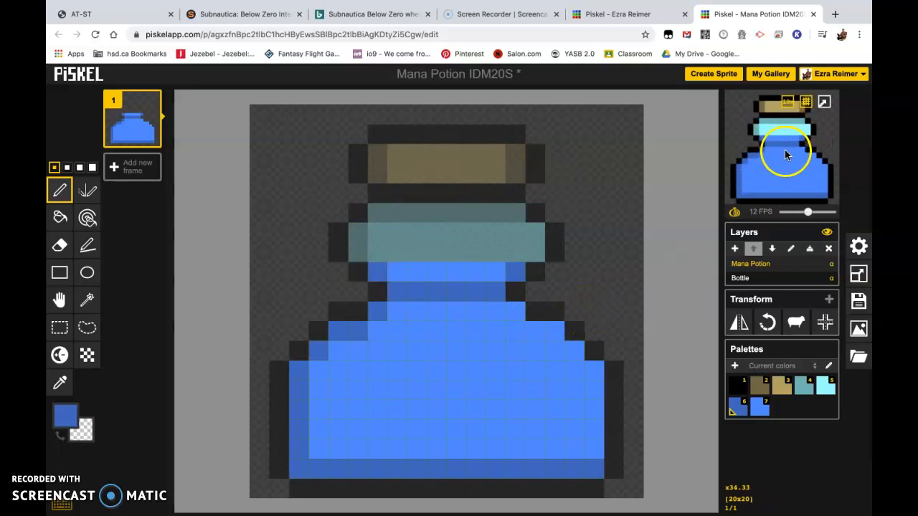
pyautogui.moveTo(759, 178)
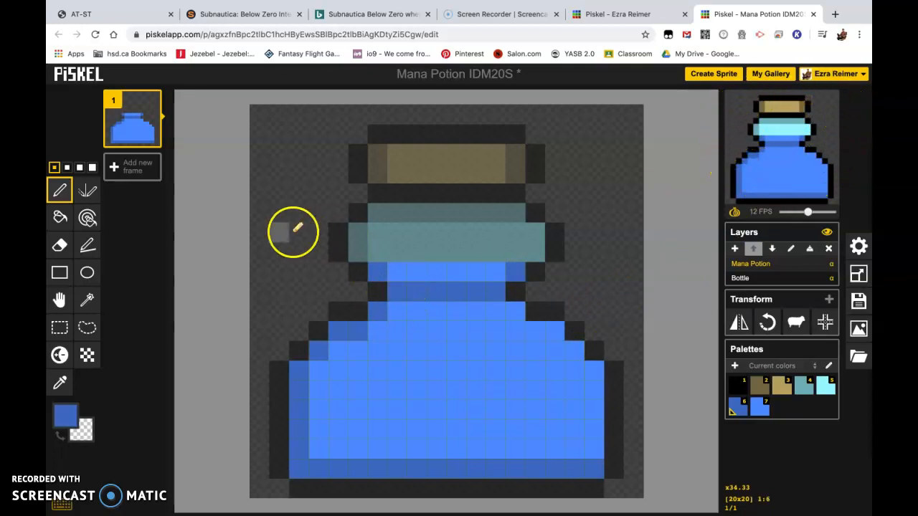
pyautogui.moveTo(440, 294)
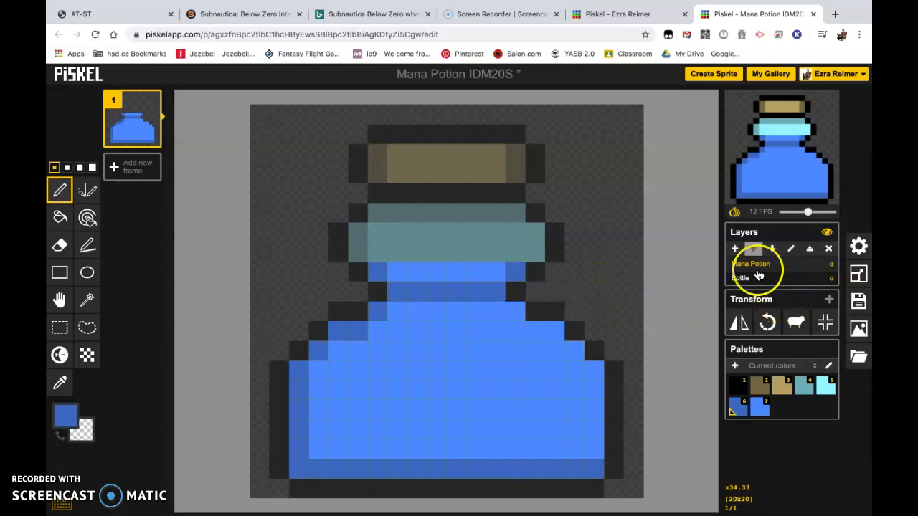
pyautogui.moveTo(734, 249)
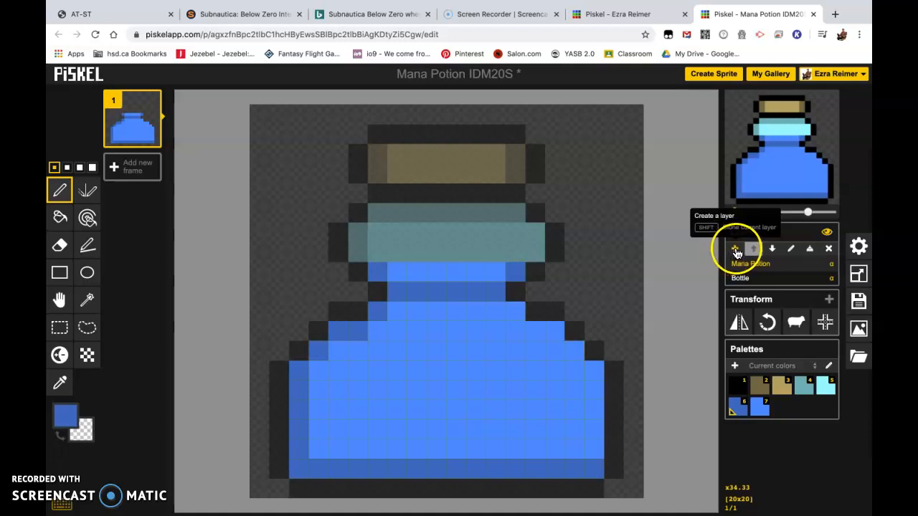
# Create a third layer on top and name it 'Label and Highlights'
pyautogui.click(734, 248)
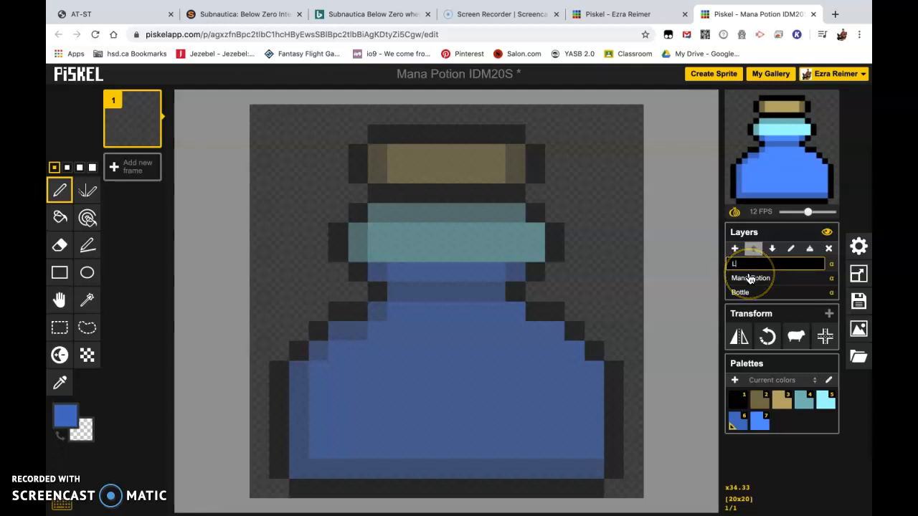
pyautogui.write('Label and Highlights')
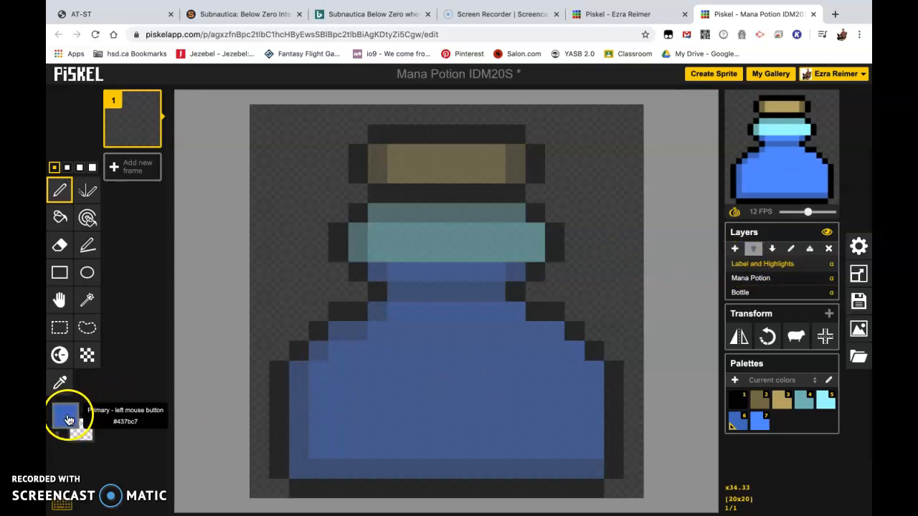
# Change the primary colour from bright blue to white
pyautogui.click(66, 416)
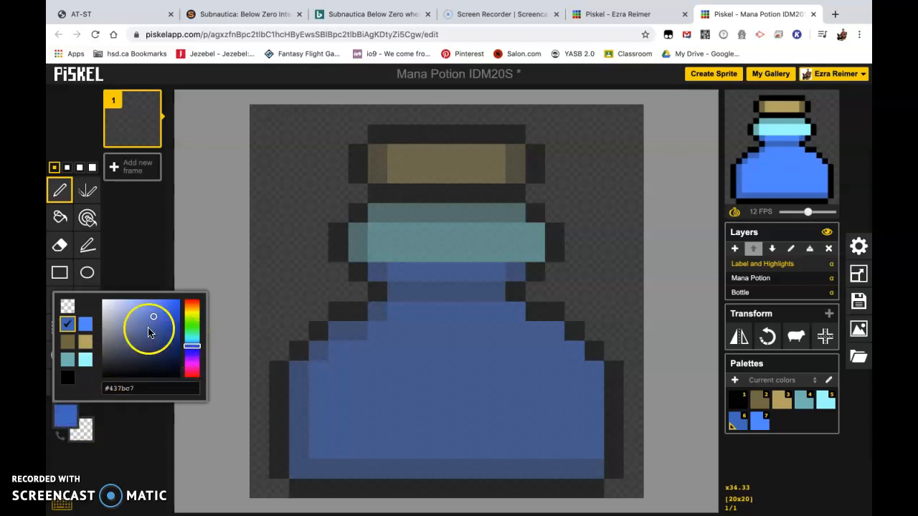
pyautogui.click(158, 215)
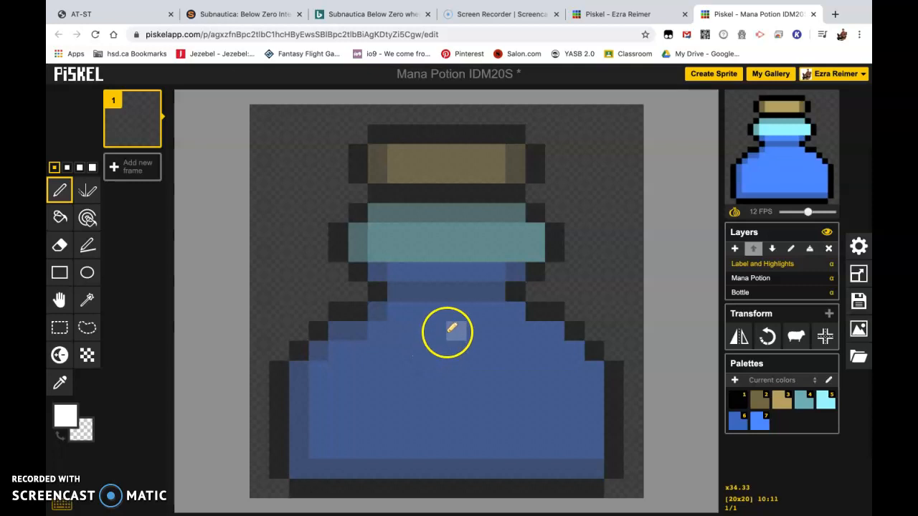
pyautogui.moveTo(410, 353)
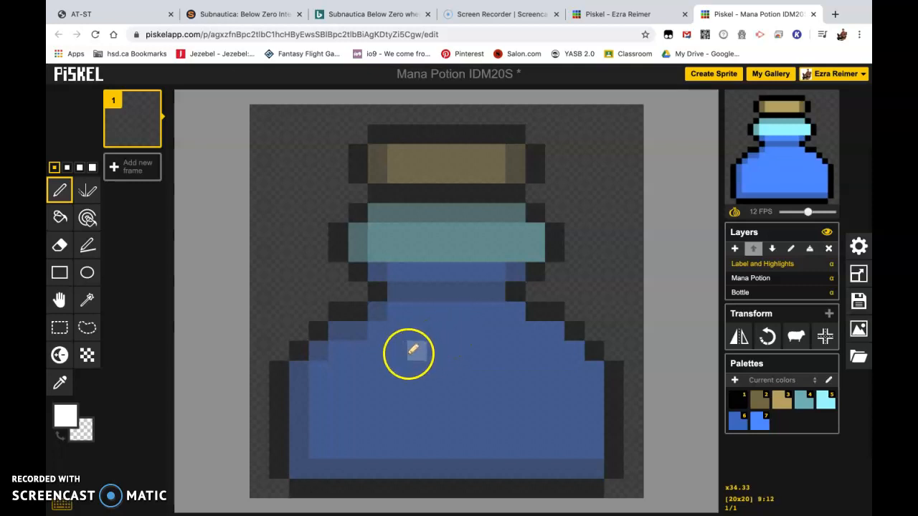
pyautogui.moveTo(405, 333)
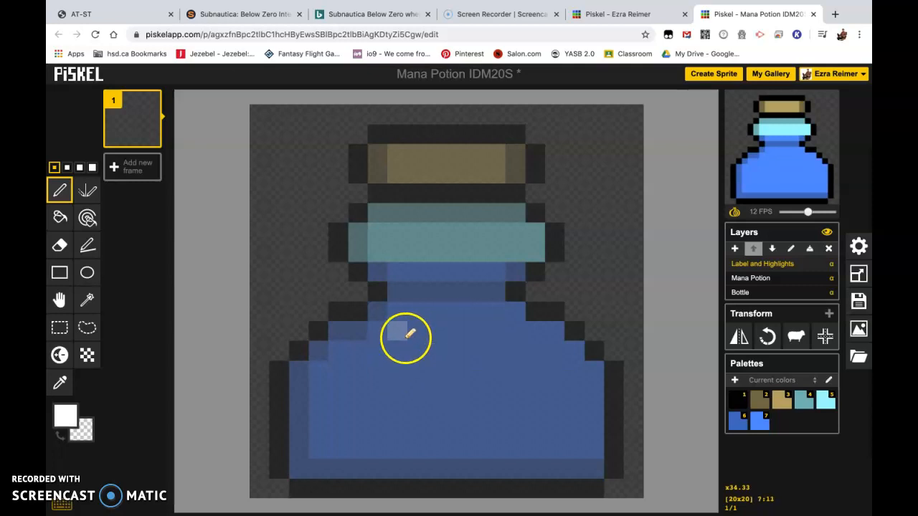
# Draw the white star label on the liquid and highlight pixels along the bottle's upper right
pyautogui.click(399, 337)
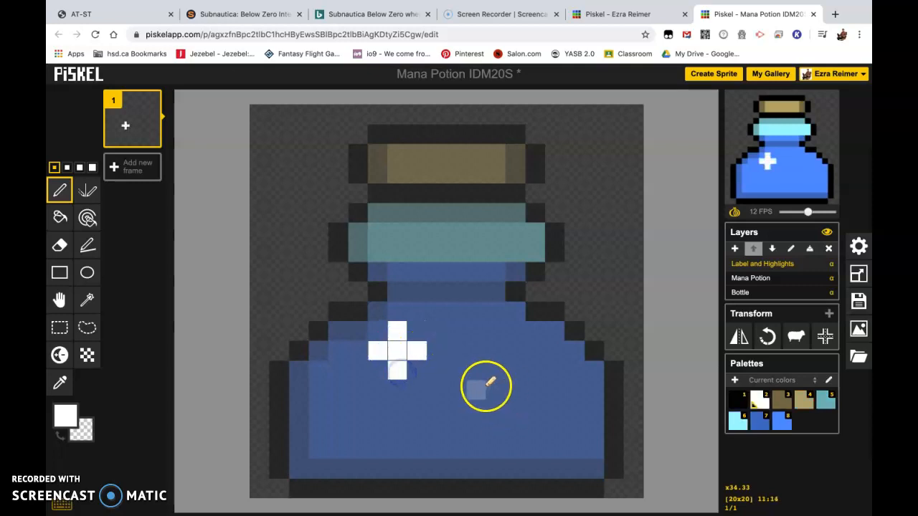
pyautogui.click(476, 333)
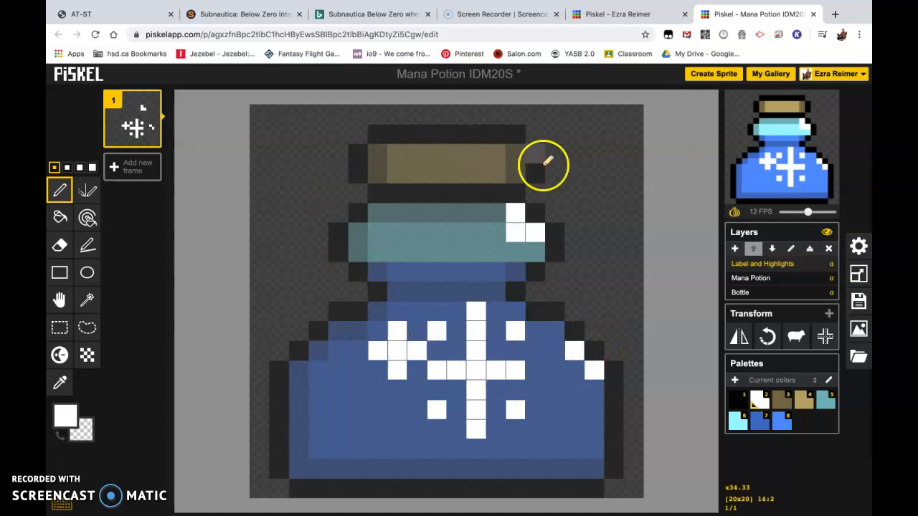
pyautogui.moveTo(393, 287)
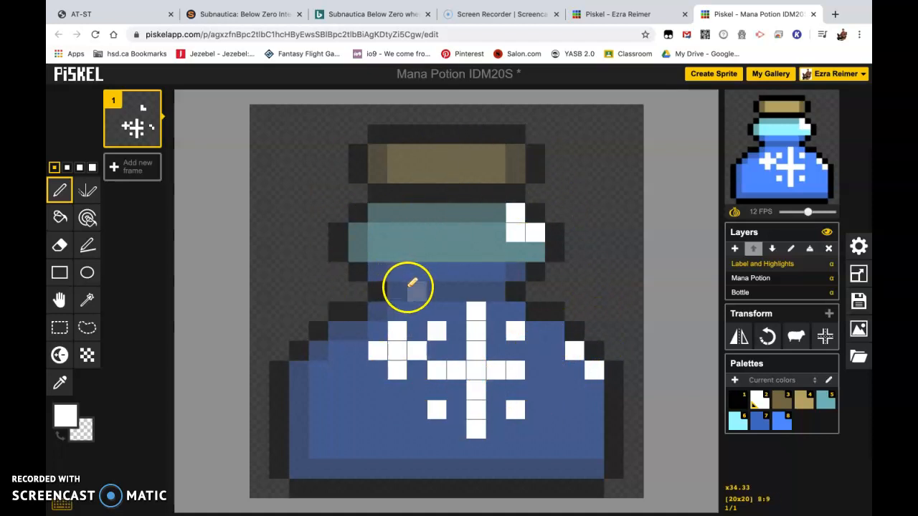
pyautogui.moveTo(571, 294)
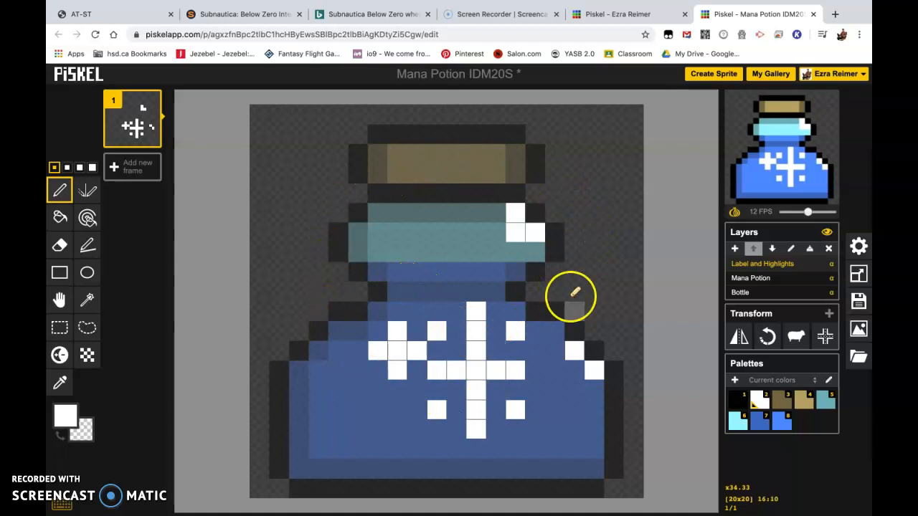